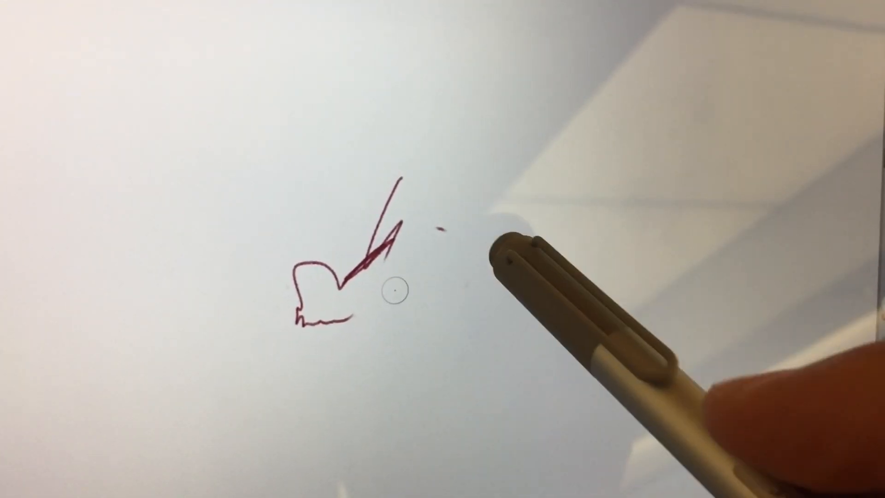
- Draw a pressure-sensitive test stroke across the middle of the canvas
{"action": "left_click_drag", "start_coordinate": [395, 254], "coordinate": [452, 243]}
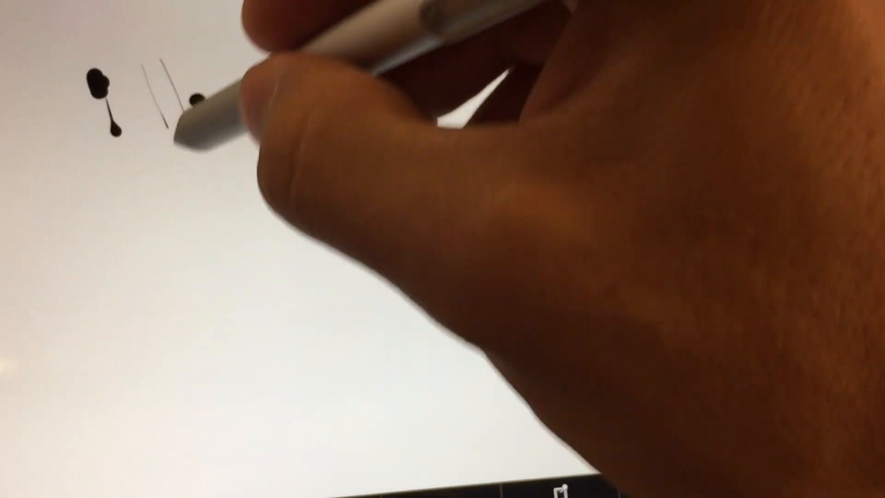
- Draw a vertical pressure test mark near the top of the ArtRage canvas
{"action": "left_click_drag", "start_coordinate": [186, 113], "coordinate": [192, 164]}
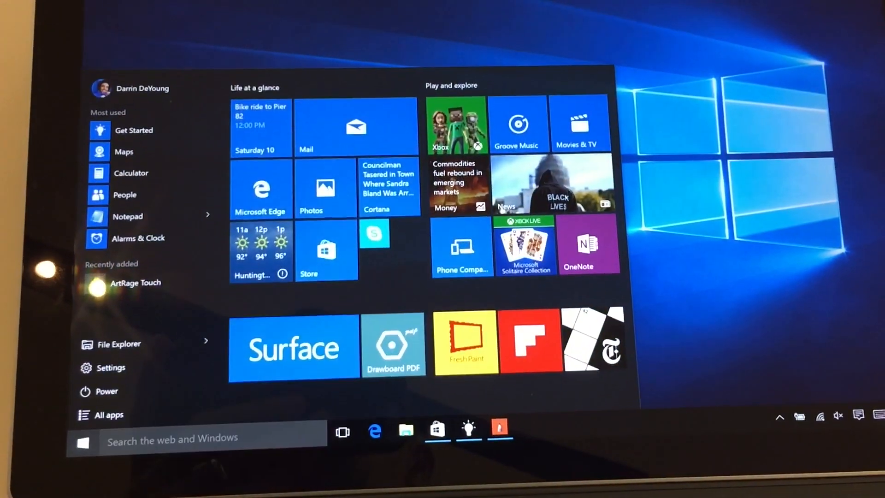
- Choose Settings from the Start menu
{"action": "left_click", "coordinate": [82, 440]}
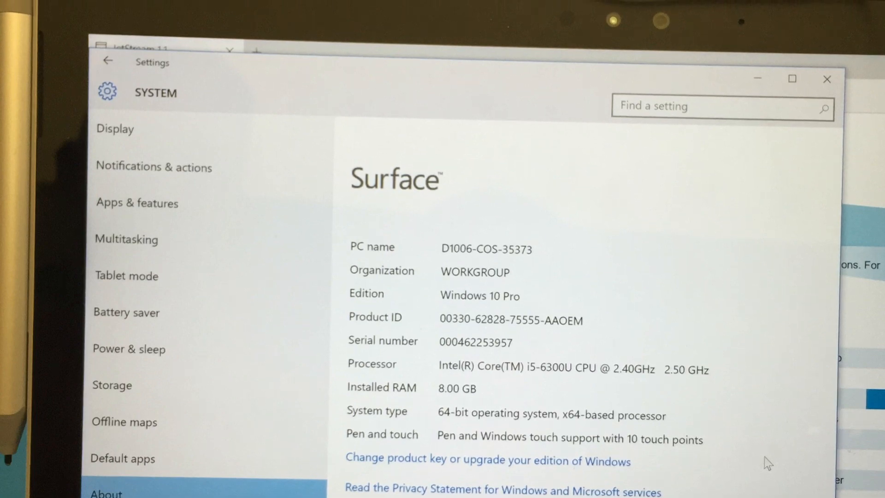
- Show the Storage page with 30.1 GB used of 476 GB
{"action": "left_click", "coordinate": [111, 384]}
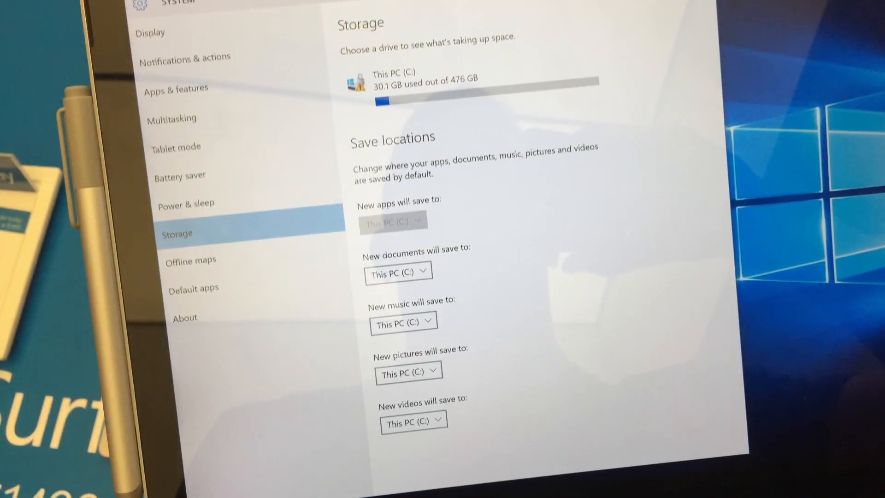